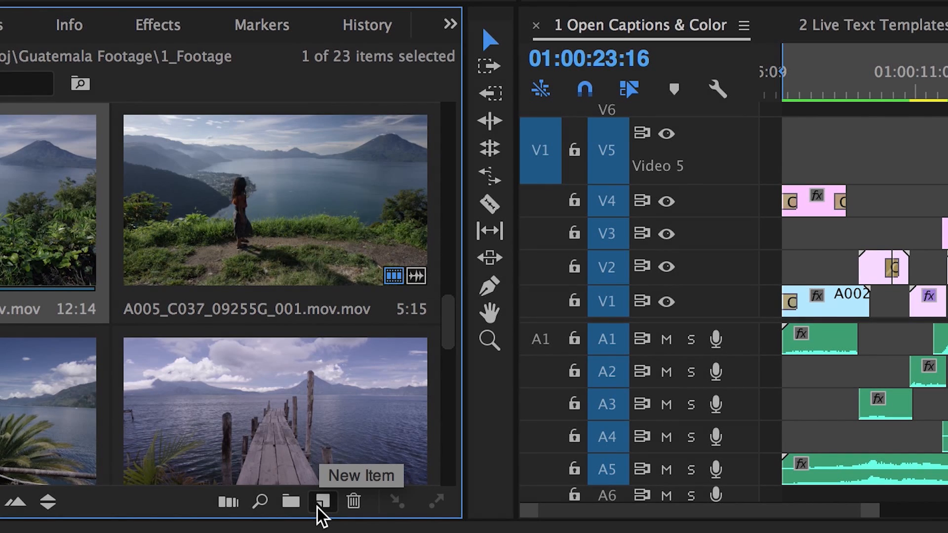
Step: Start a new Captions item from the Project panel's New Item menu
click(322, 503)
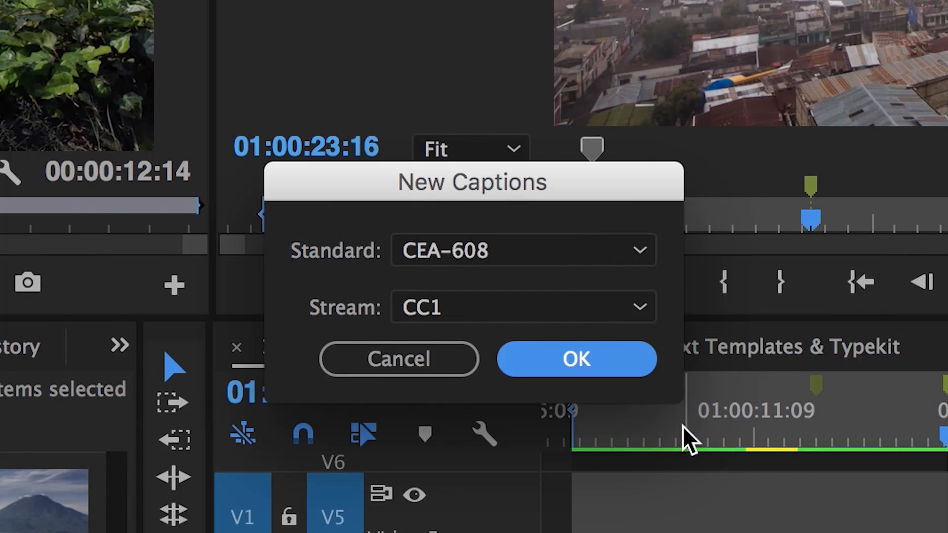
Step: Create the captions item with the Open Captions standard and confirm
click(521, 249)
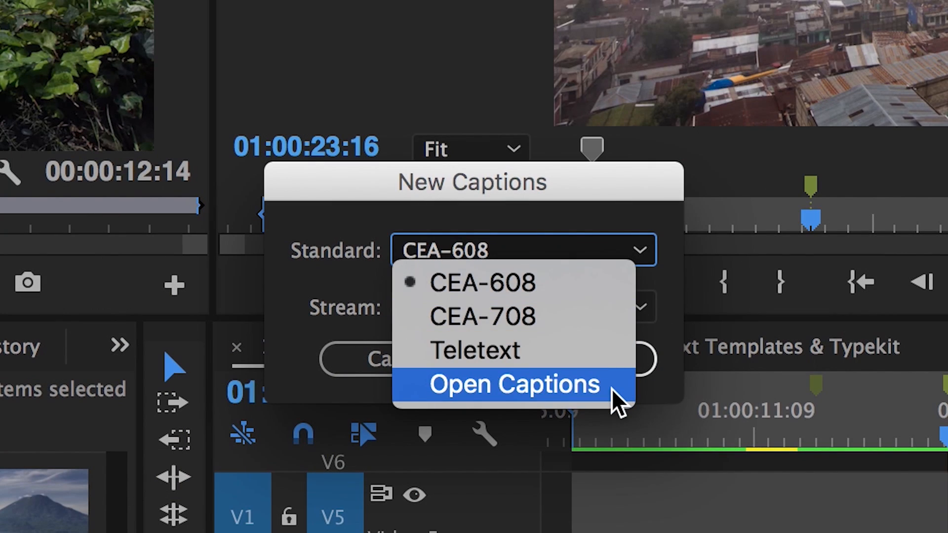
click(513, 384)
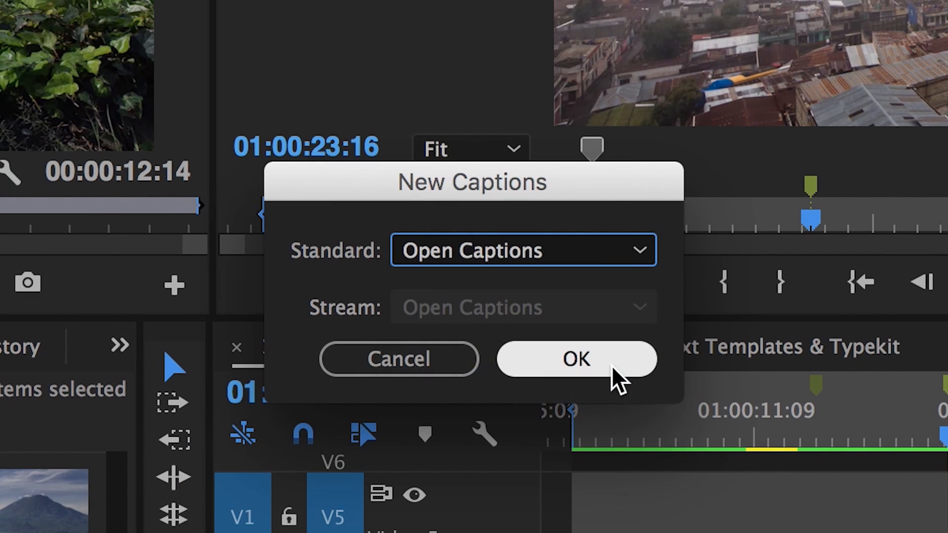
click(575, 358)
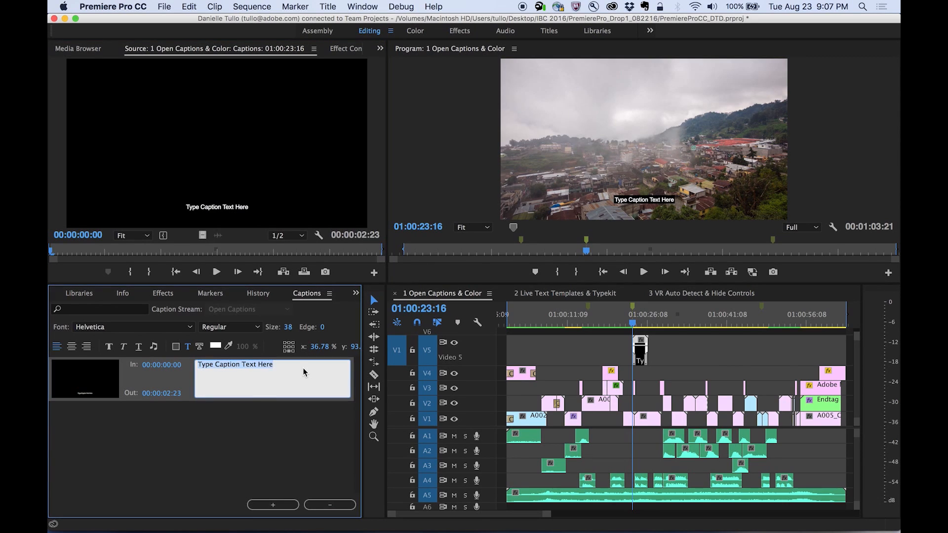
Step: Make the first caption read "To the land of my people" in large yellow text with set positioning
click(216, 345)
text(To the land of my people)
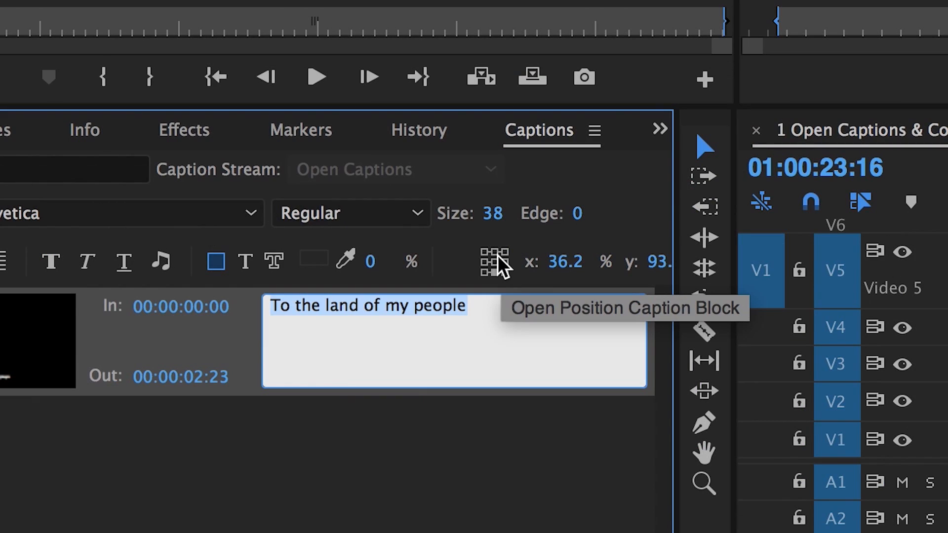
click(493, 261)
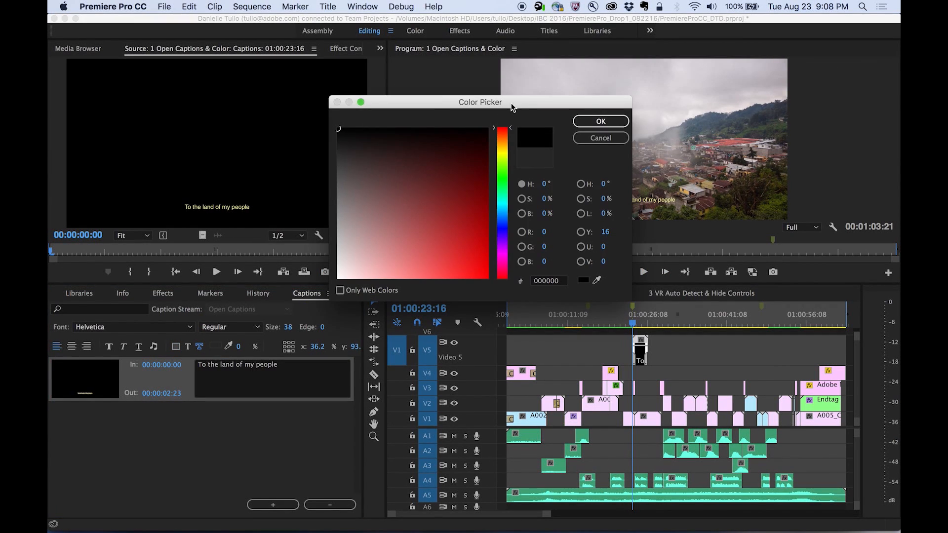
click(599, 121)
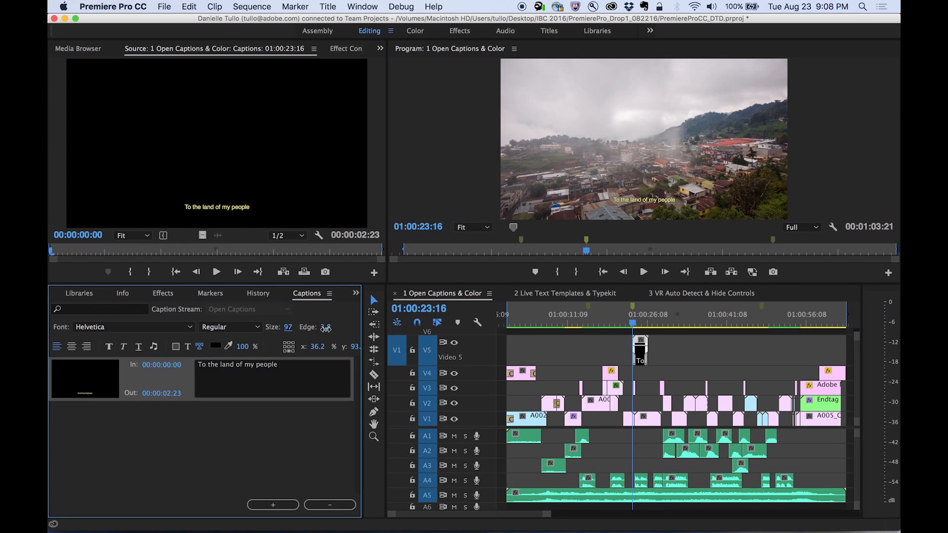
Step: Add a second caption block starting with the text "This"
click(272, 504)
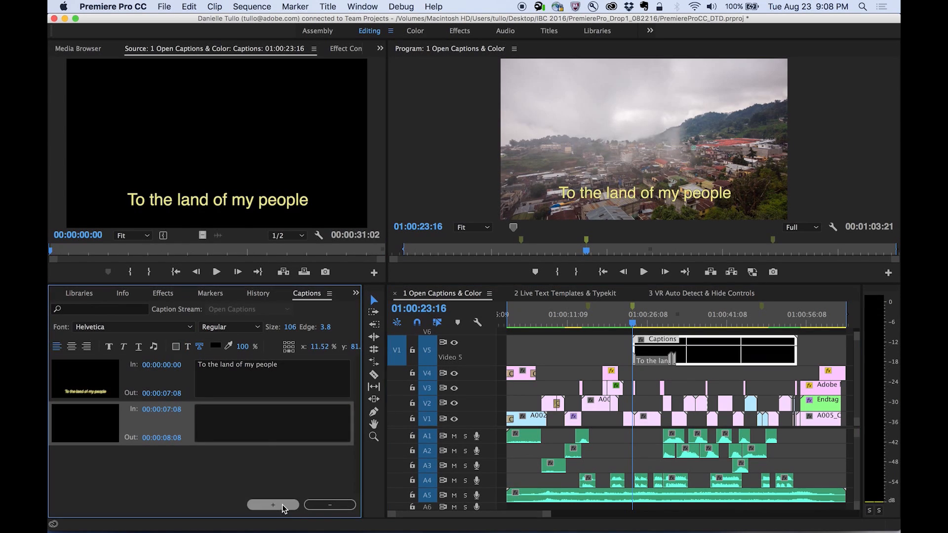
text(This)
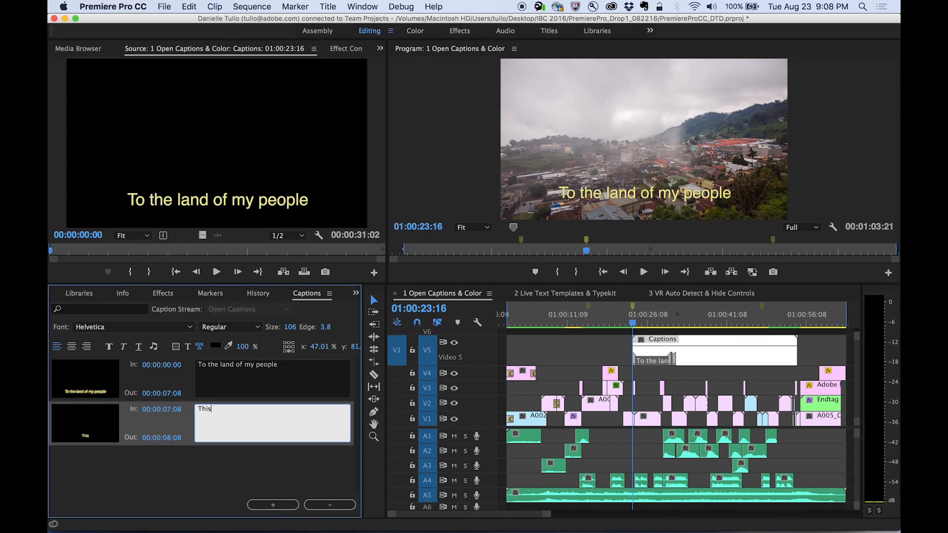